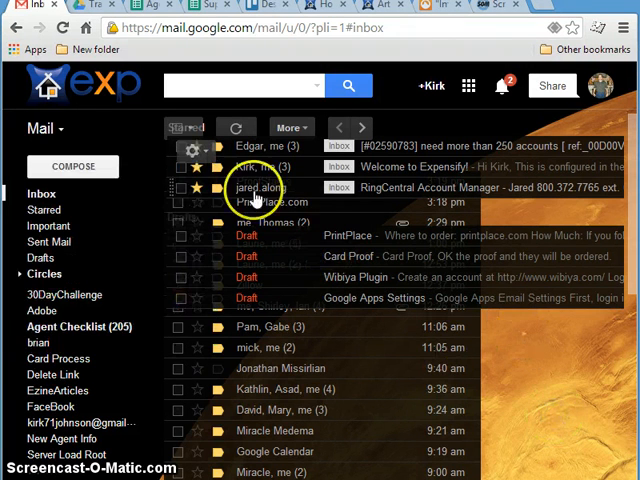
pyautogui.moveTo(193, 151)
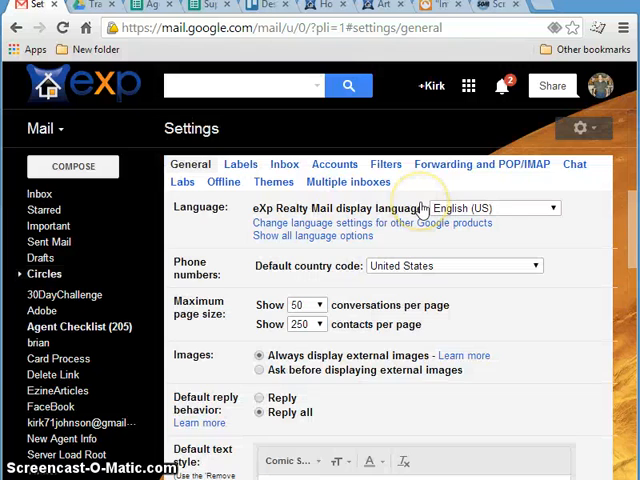
pyautogui.moveTo(456, 164)
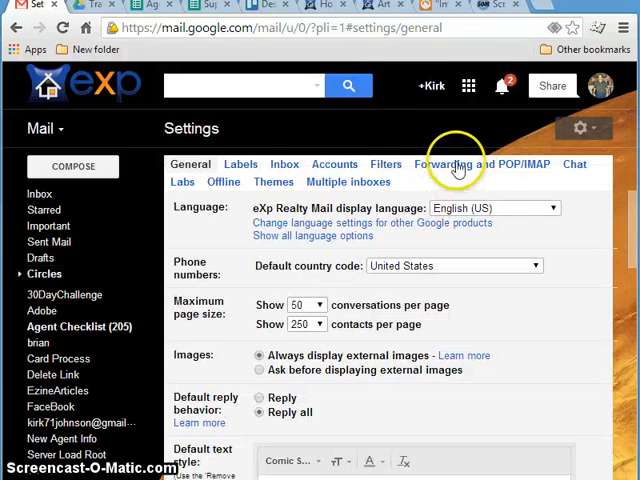
pyautogui.moveTo(445, 164)
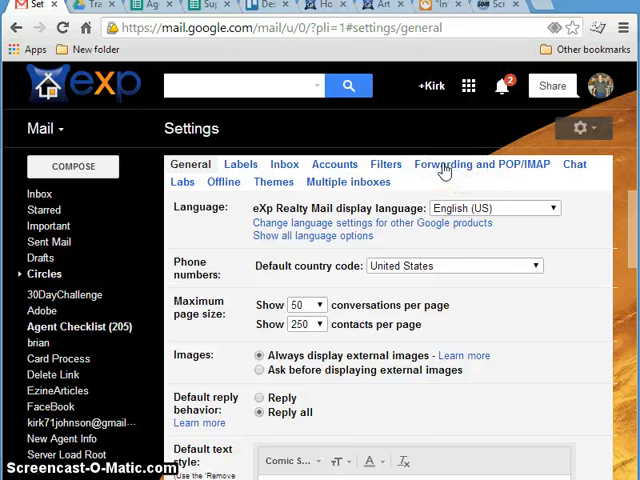
# Go to the Forwarding and POP/IMAP settings and start adding a forwarding address.
pyautogui.click(481, 164)
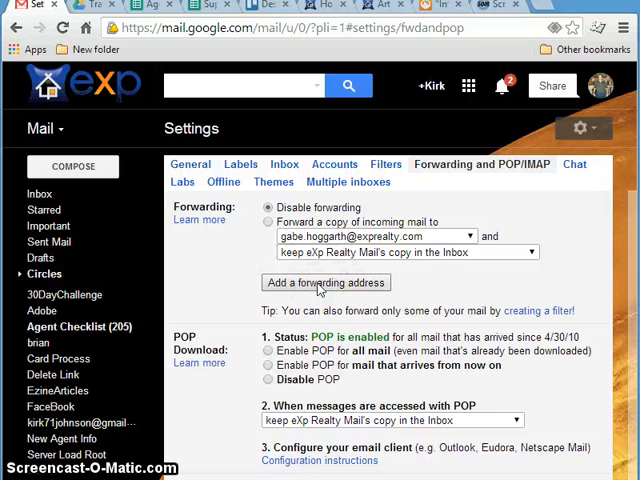
pyautogui.click(323, 282)
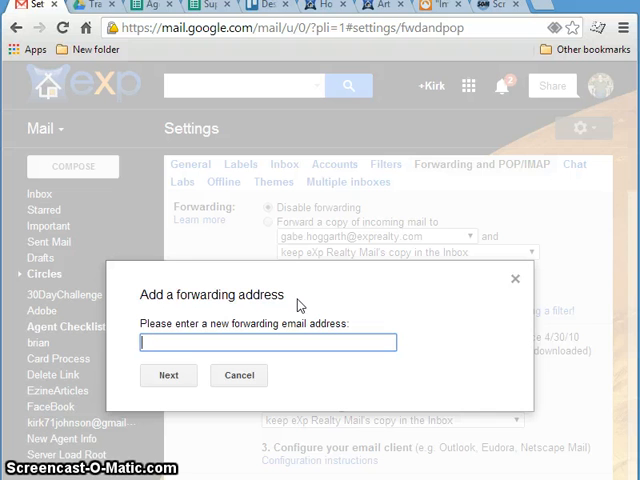
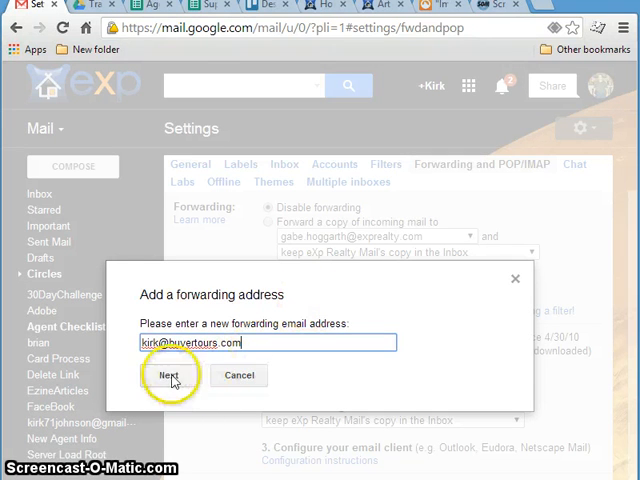
pyautogui.click(156, 375)
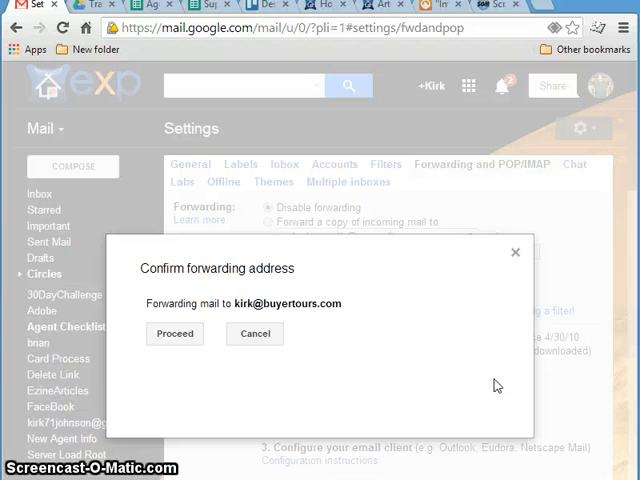
pyautogui.moveTo(415, 261)
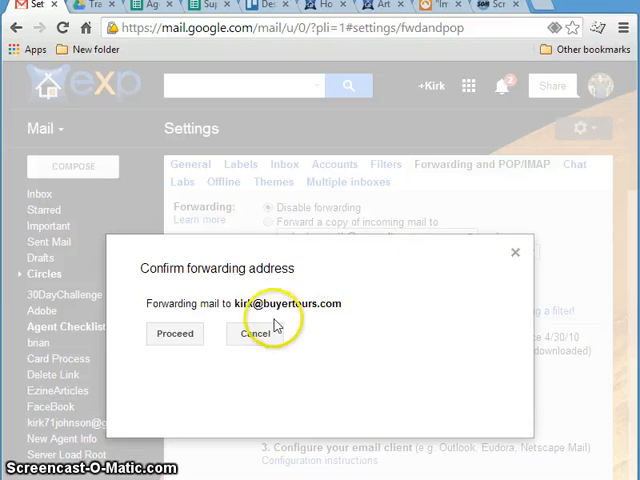
pyautogui.moveTo(310, 280)
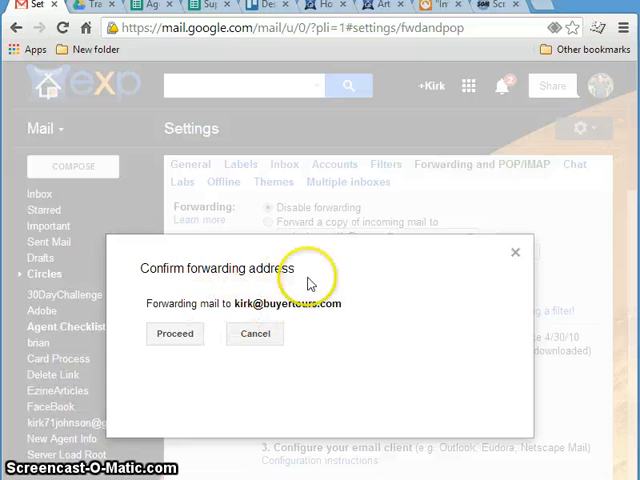
pyautogui.moveTo(444, 306)
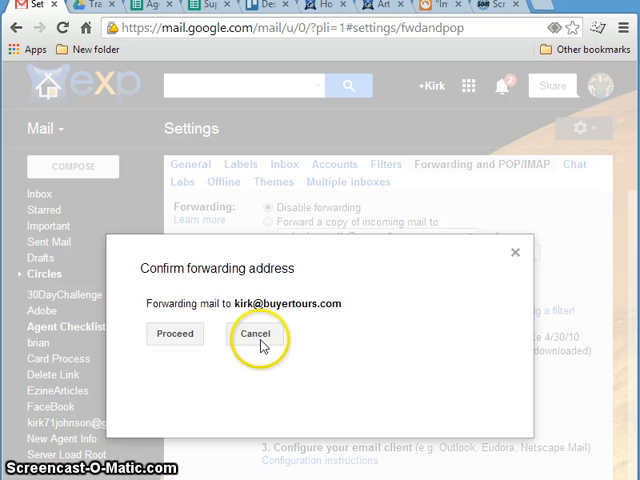
pyautogui.moveTo(265, 340)
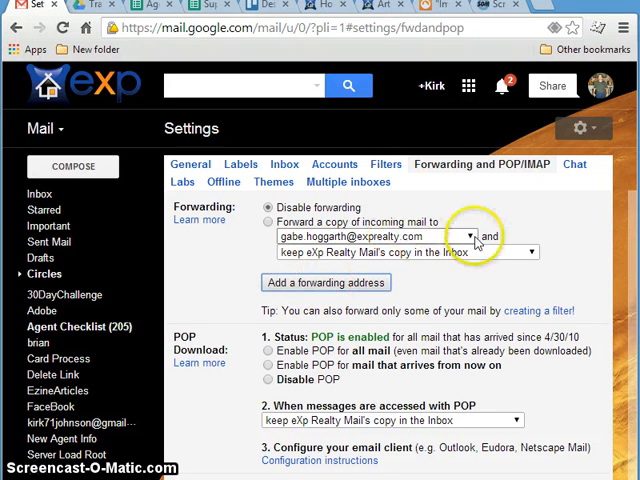
pyautogui.click(473, 236)
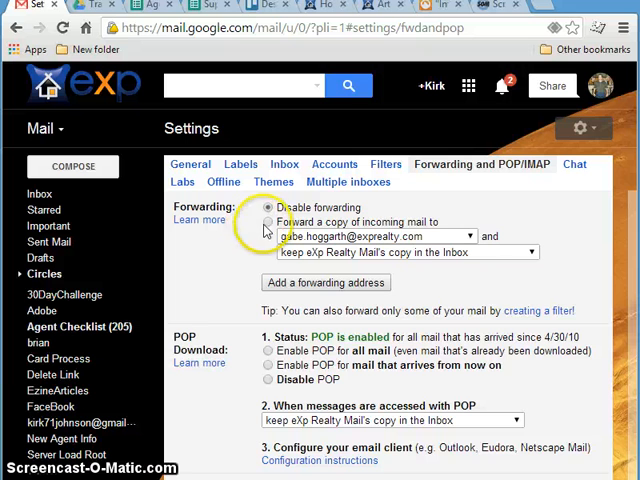
pyautogui.scroll(-3)
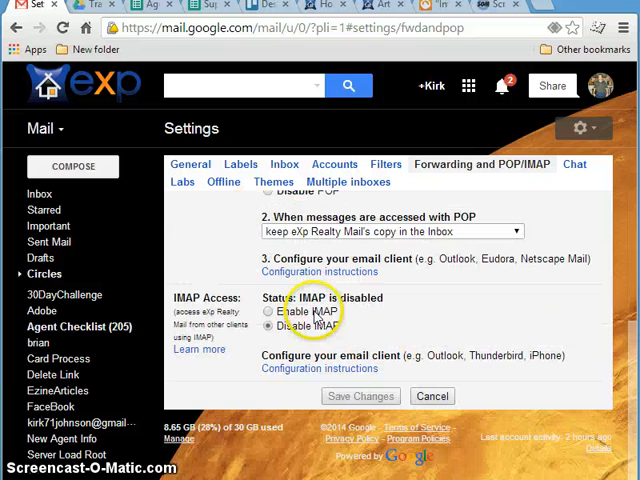
pyautogui.scroll(3)
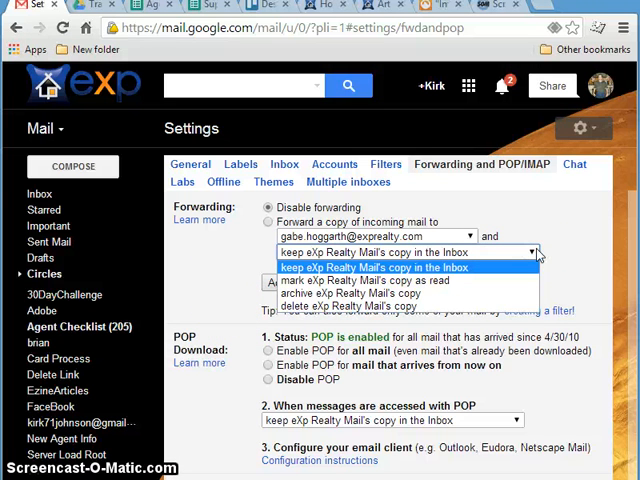
pyautogui.moveTo(370, 293)
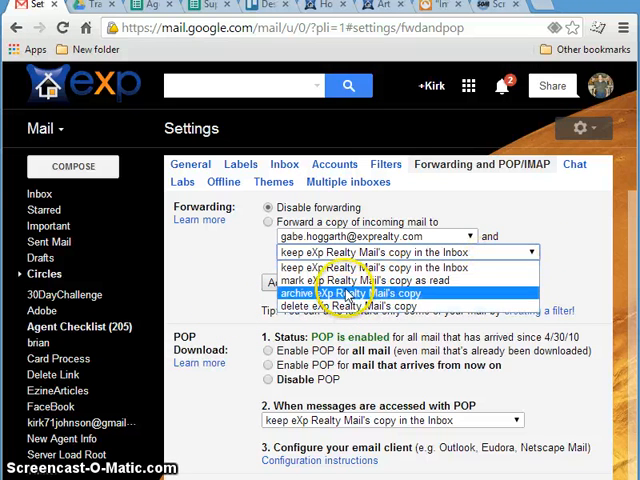
pyautogui.moveTo(360, 280)
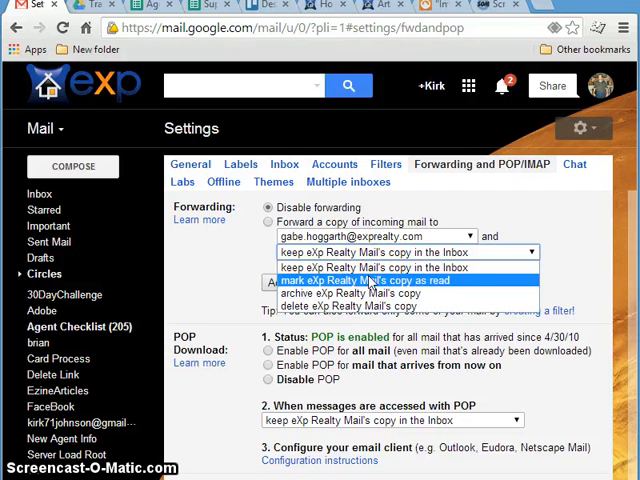
pyautogui.moveTo(370, 267)
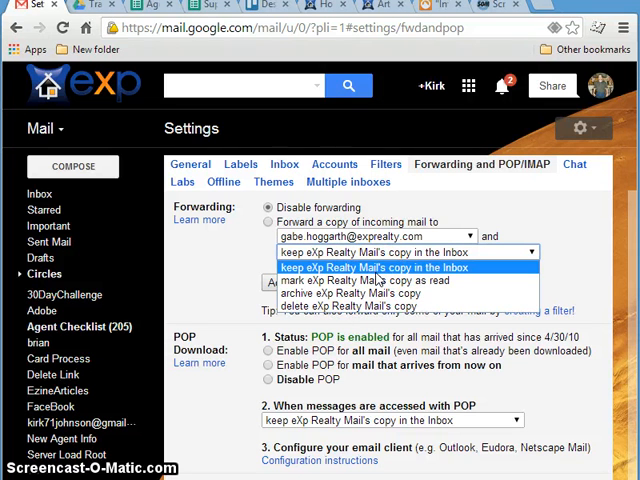